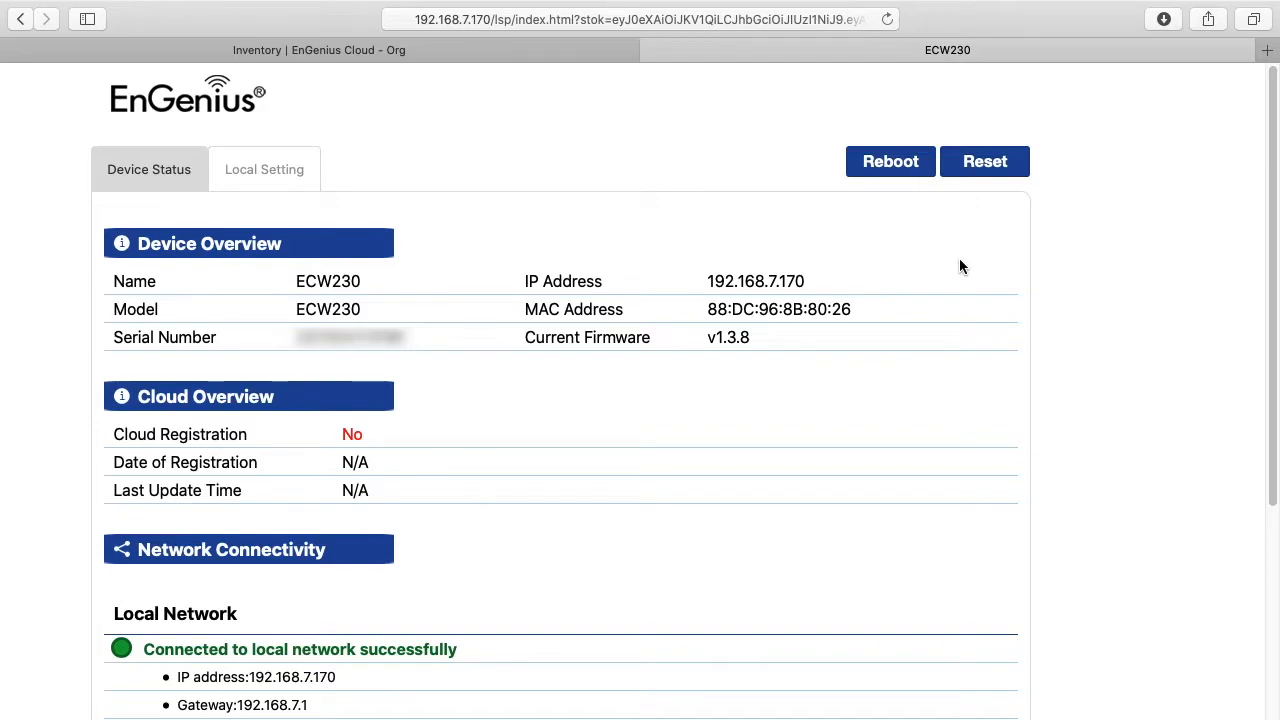
{"action": "mouse_move", "coordinate": [945, 262]}
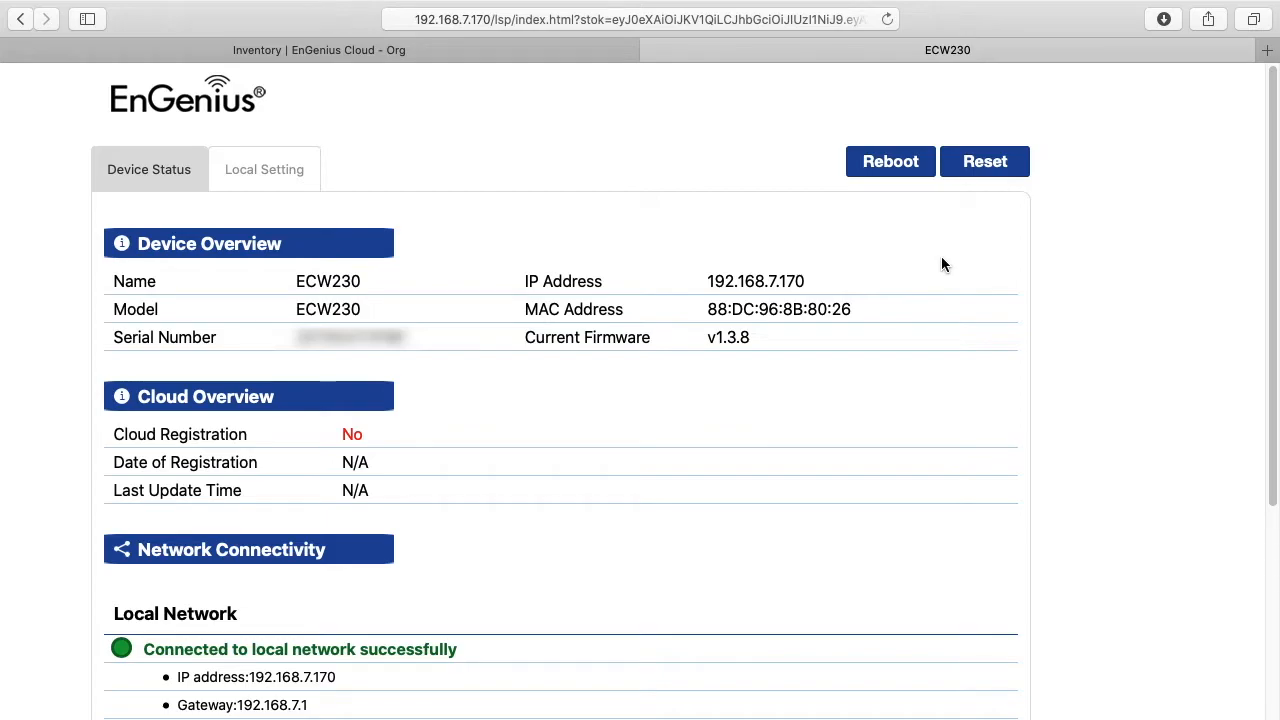
{"action": "mouse_move", "coordinate": [650, 248]}
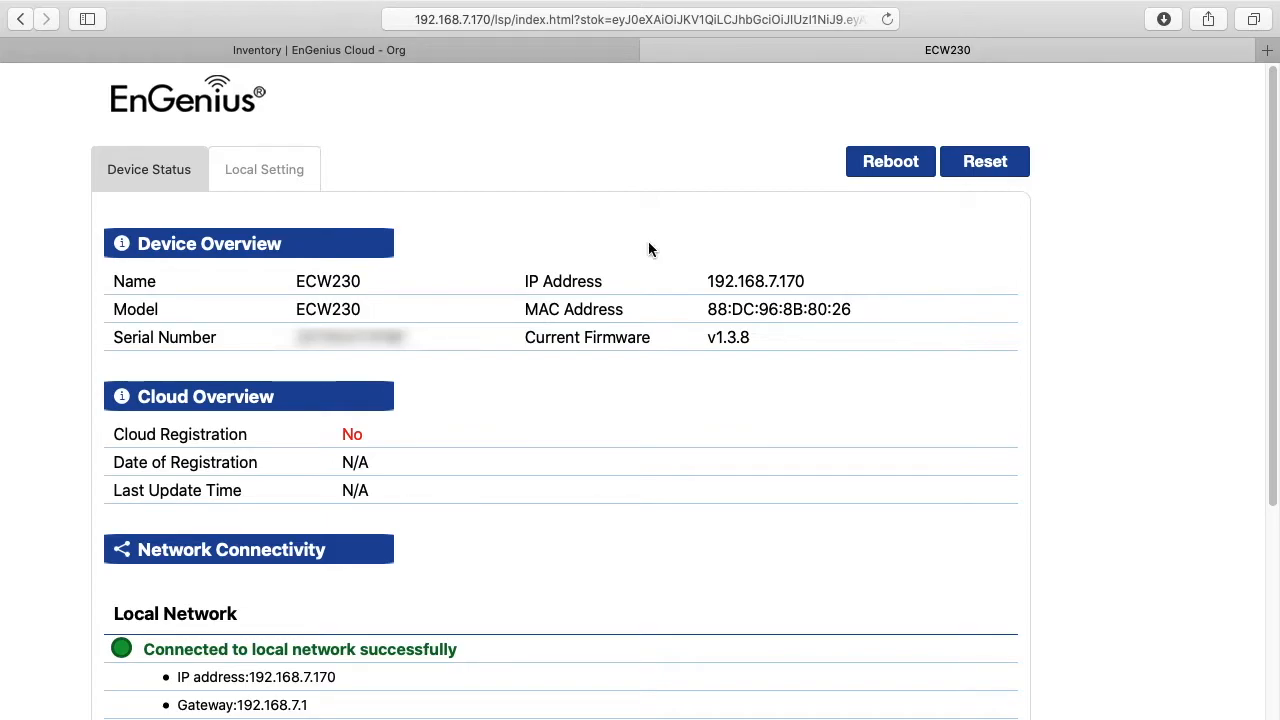
{"action": "mouse_move", "coordinate": [310, 119]}
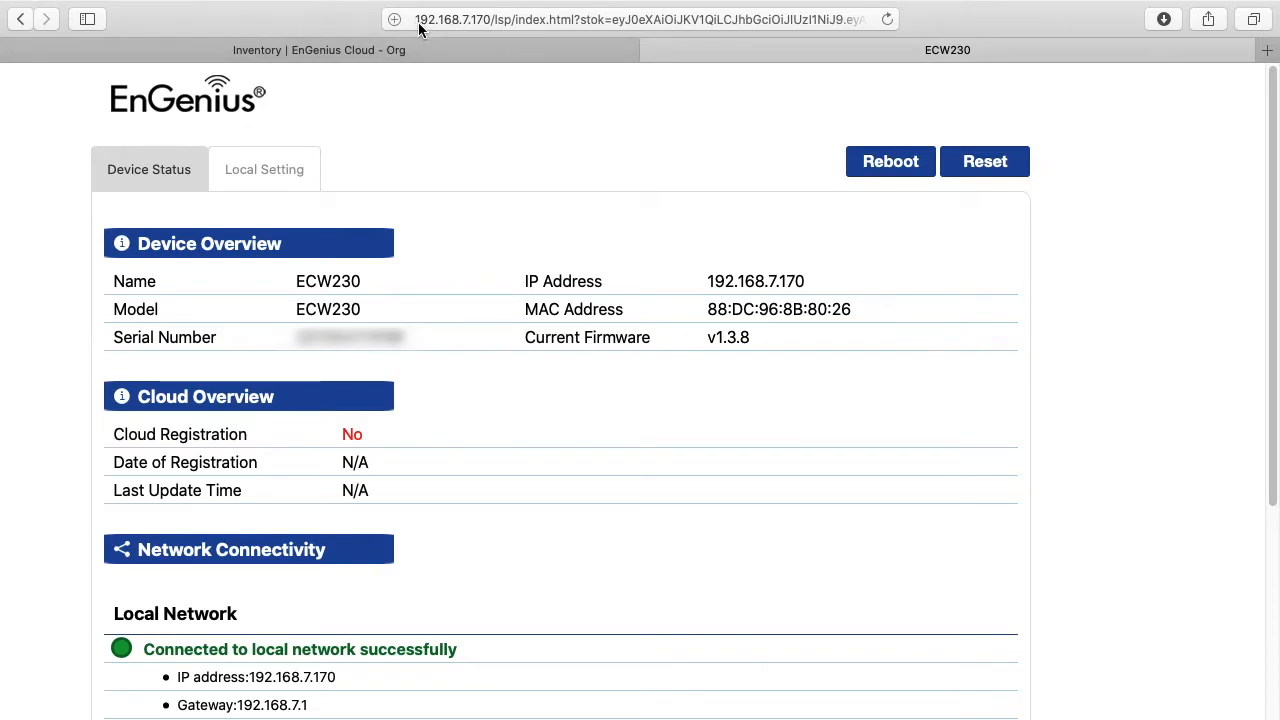
{"action": "mouse_move", "coordinate": [480, 22]}
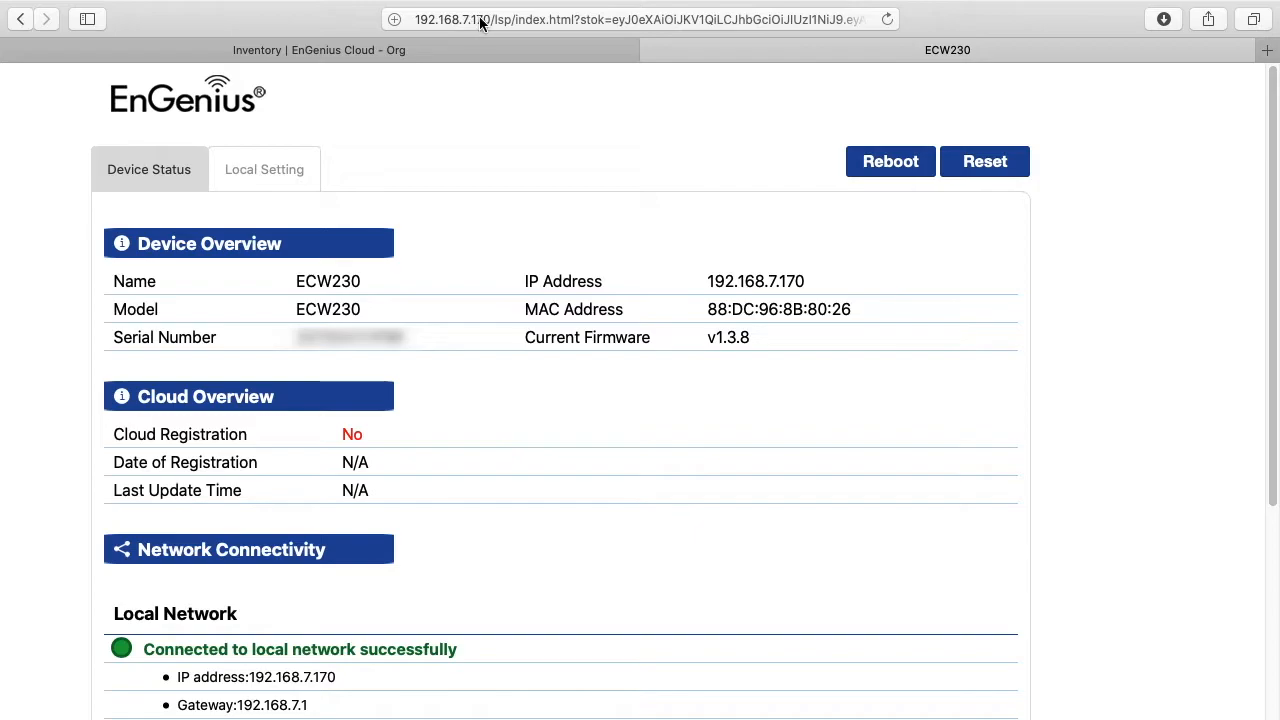
{"action": "mouse_move", "coordinate": [567, 174]}
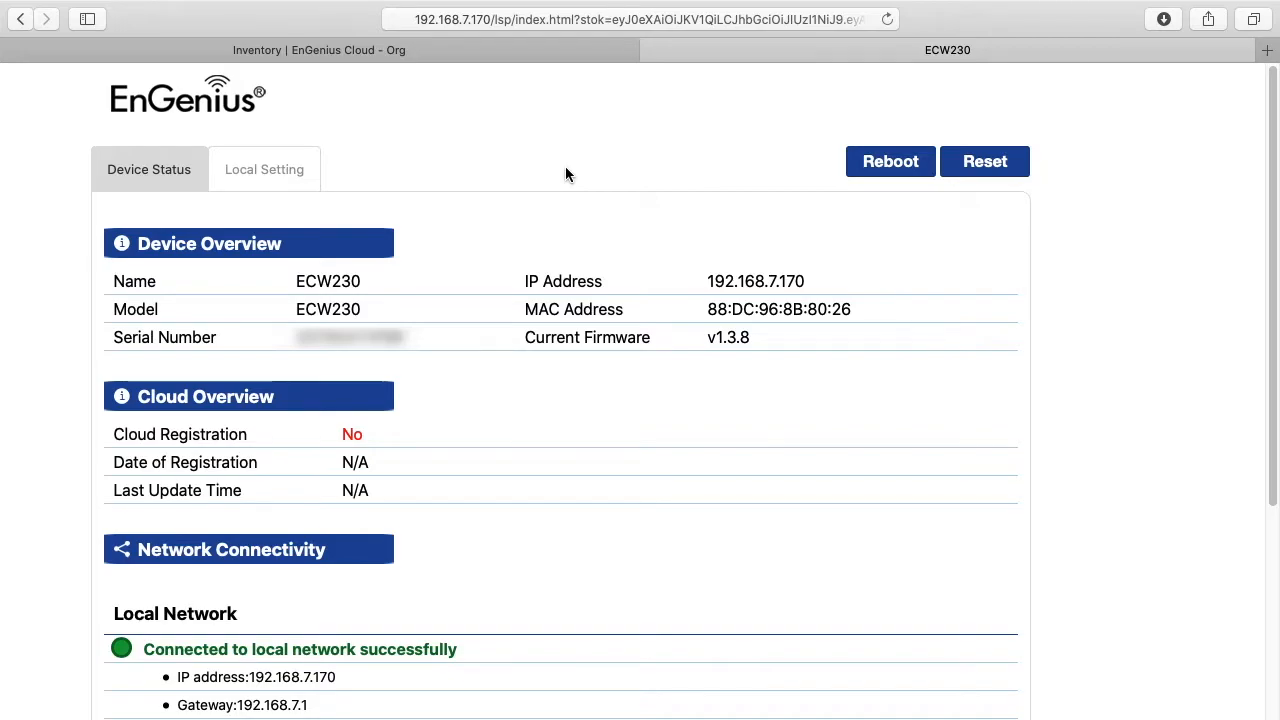
{"action": "scroll", "scroll_direction": "down", "scroll_amount": 3}
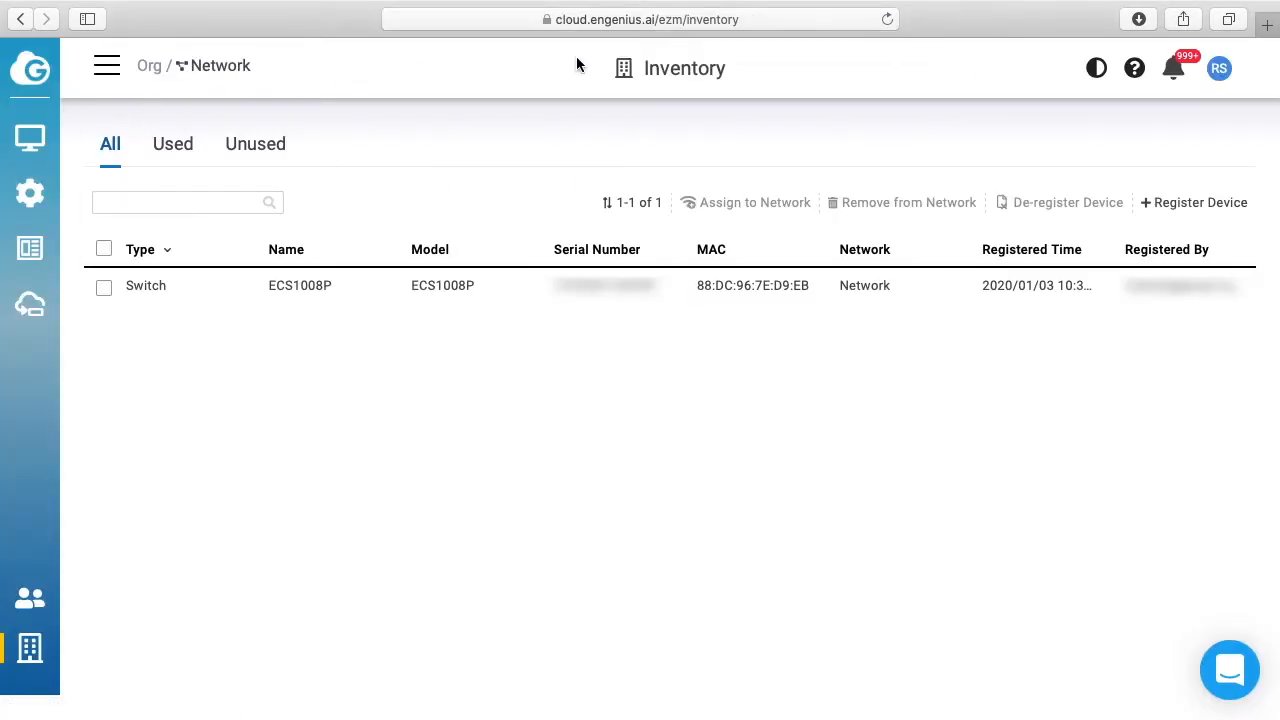
{"action": "mouse_move", "coordinate": [532, 187]}
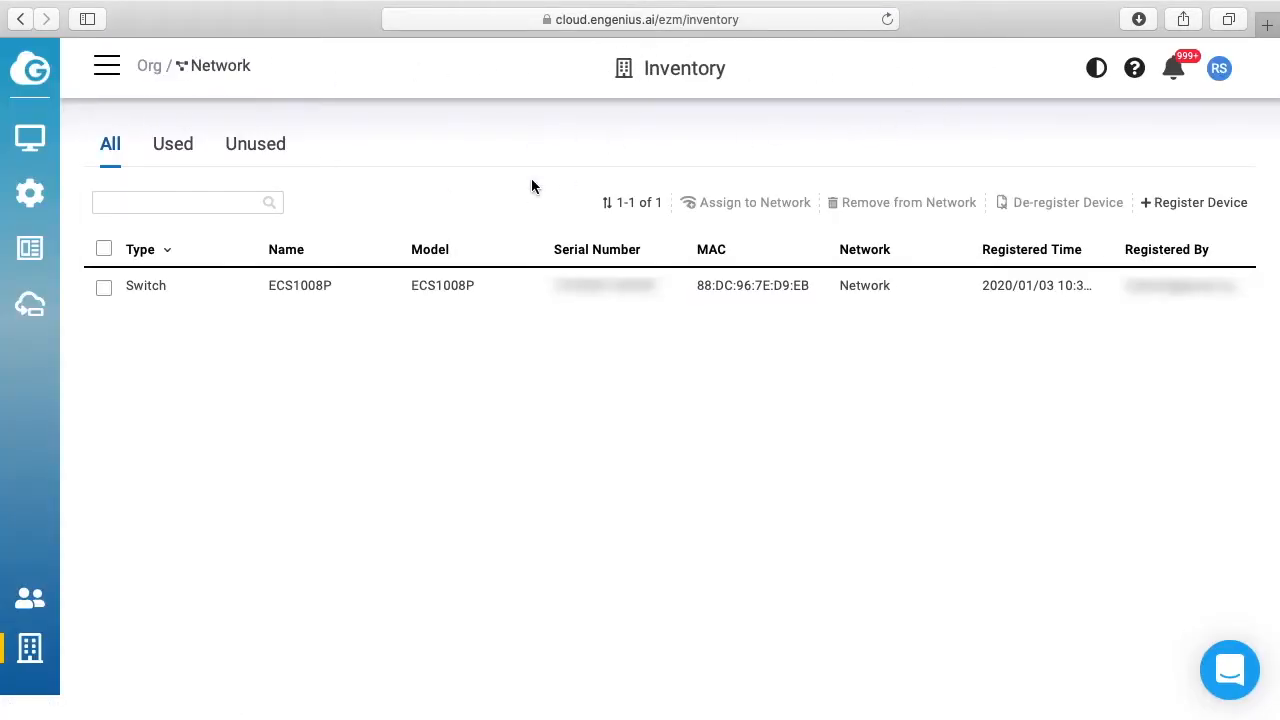
{"action": "mouse_move", "coordinate": [925, 191]}
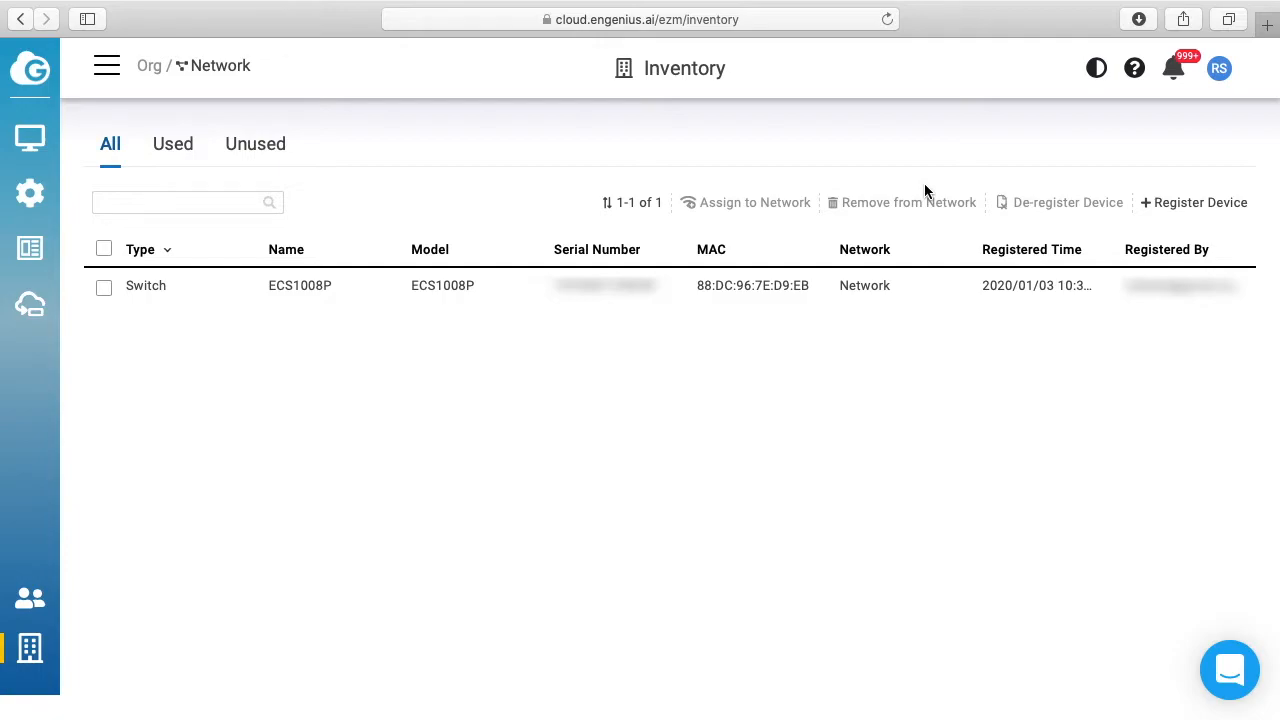
{"action": "left_click", "coordinate": [858, 11]}
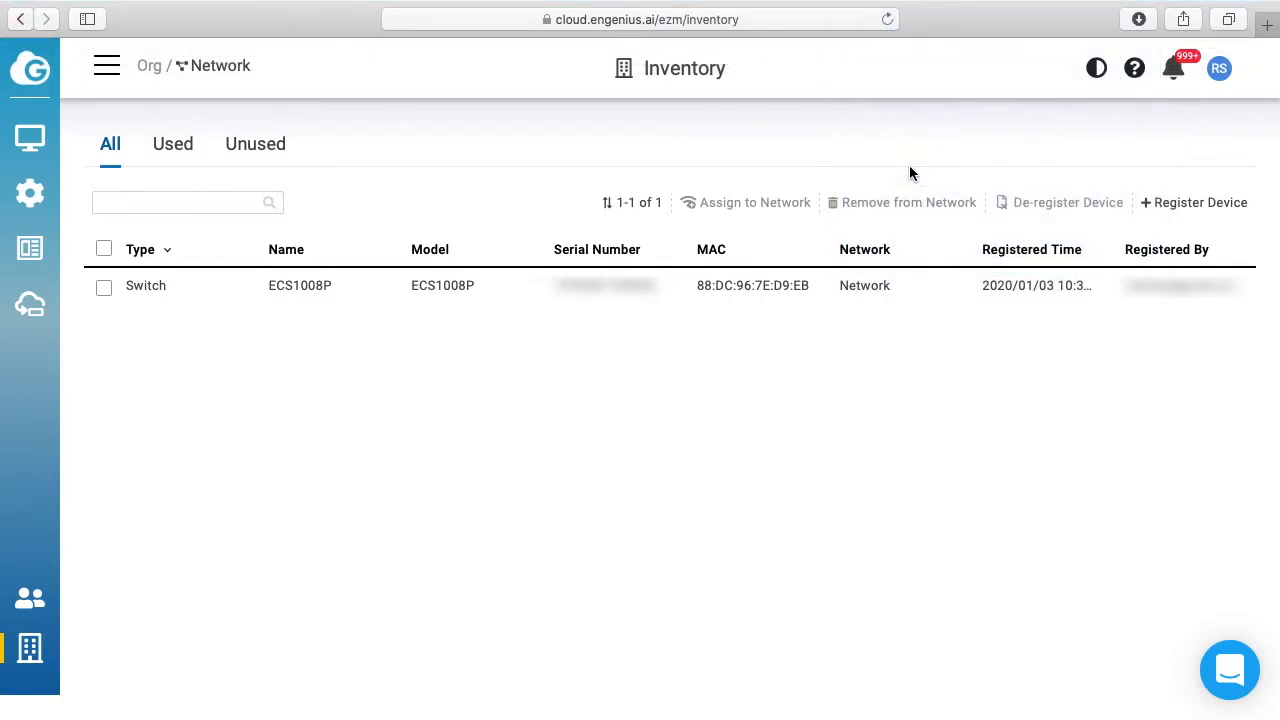
{"action": "type", "text": "http://192.168.100.1"}
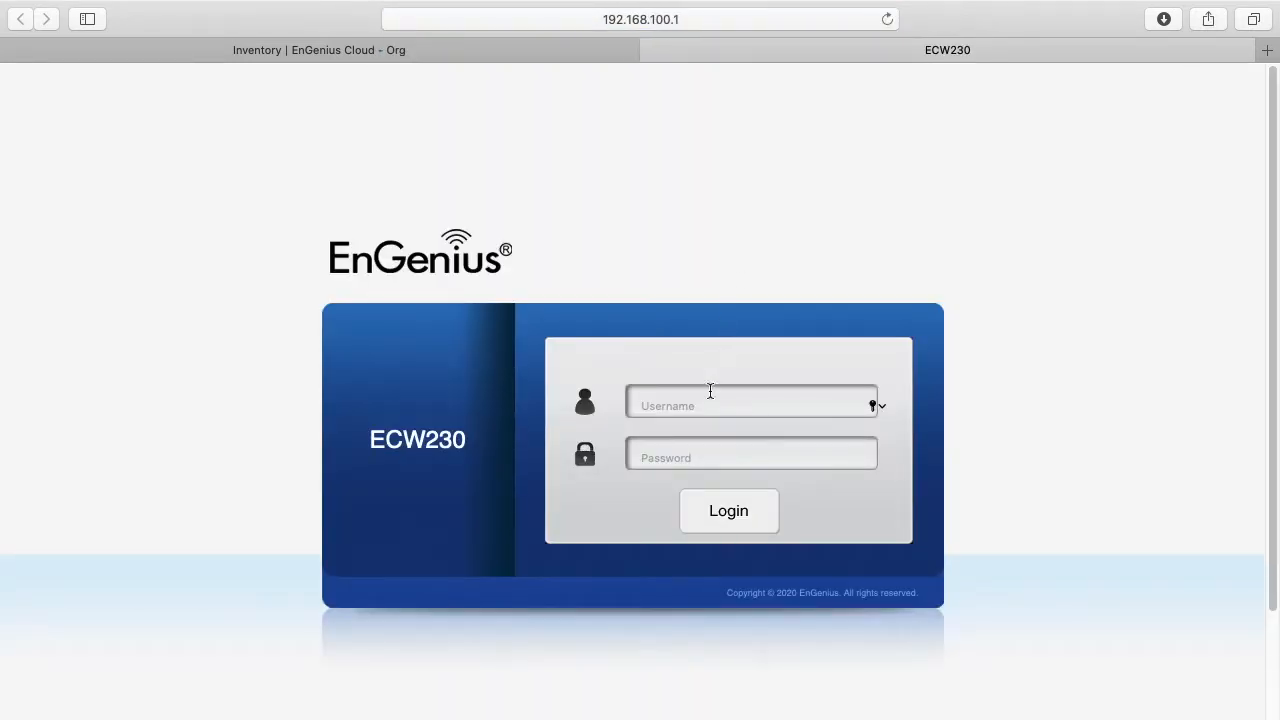
{"action": "type", "text": "admin"}
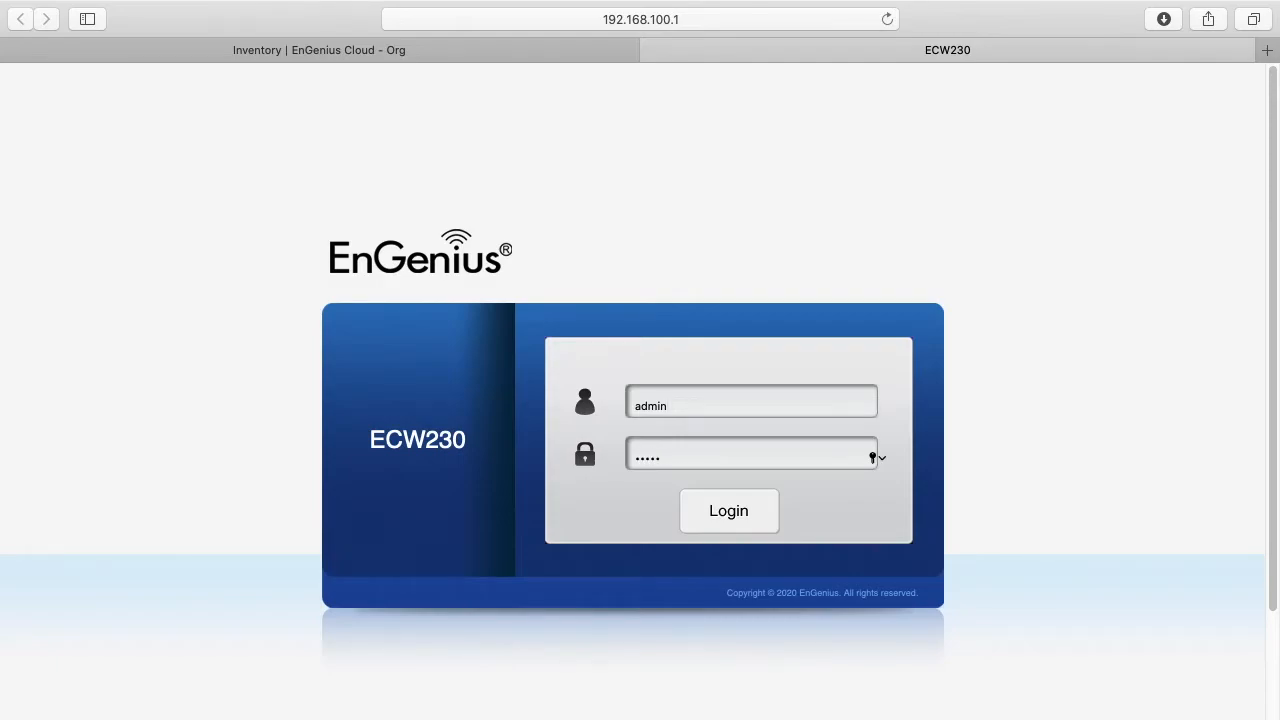
{"action": "left_click", "coordinate": [728, 510]}
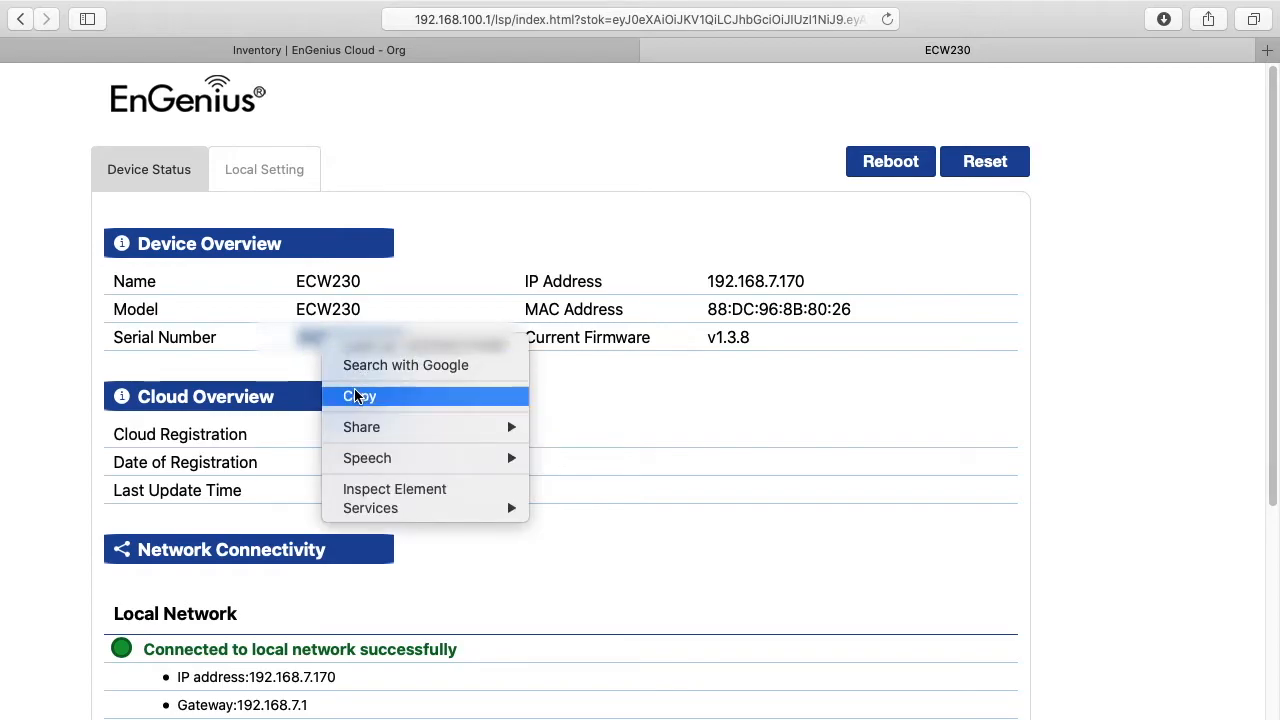
Copy the serial number, switch Wi-Fi and reload the EnGenius Cloud sign-in page
{"action": "left_click", "coordinate": [318, 50]}
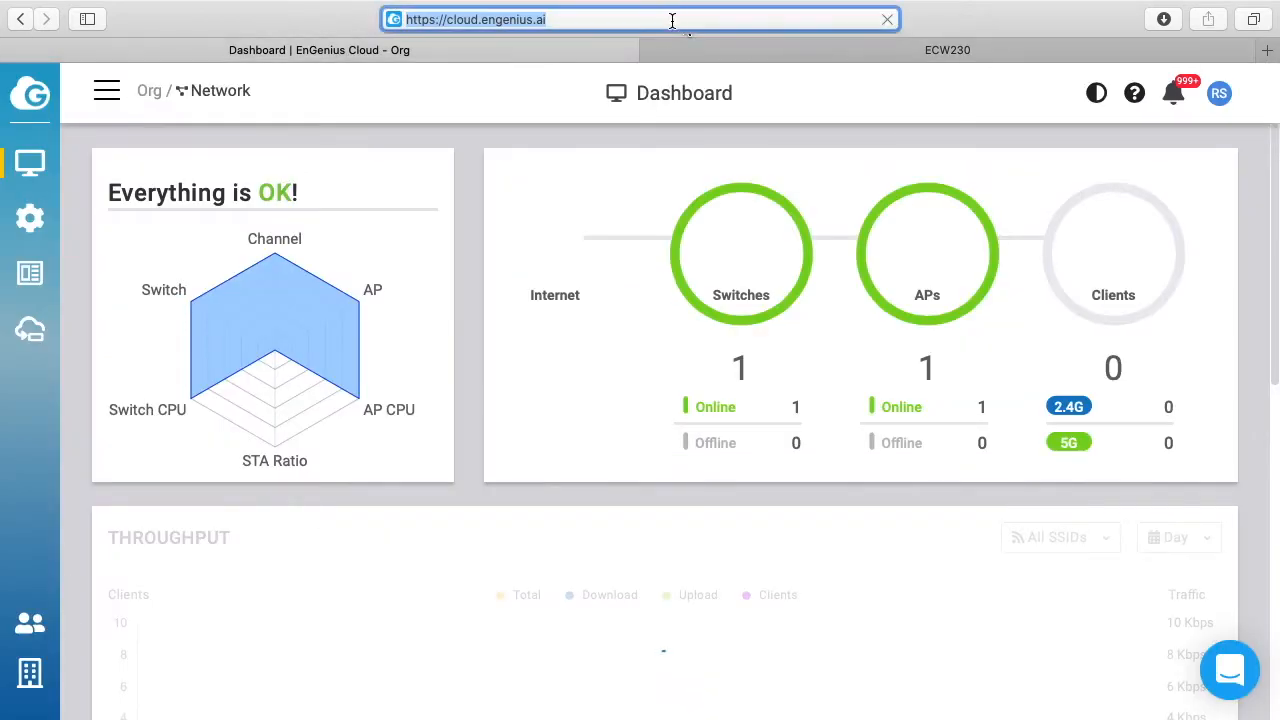
{"action": "key", "text": "Return"}
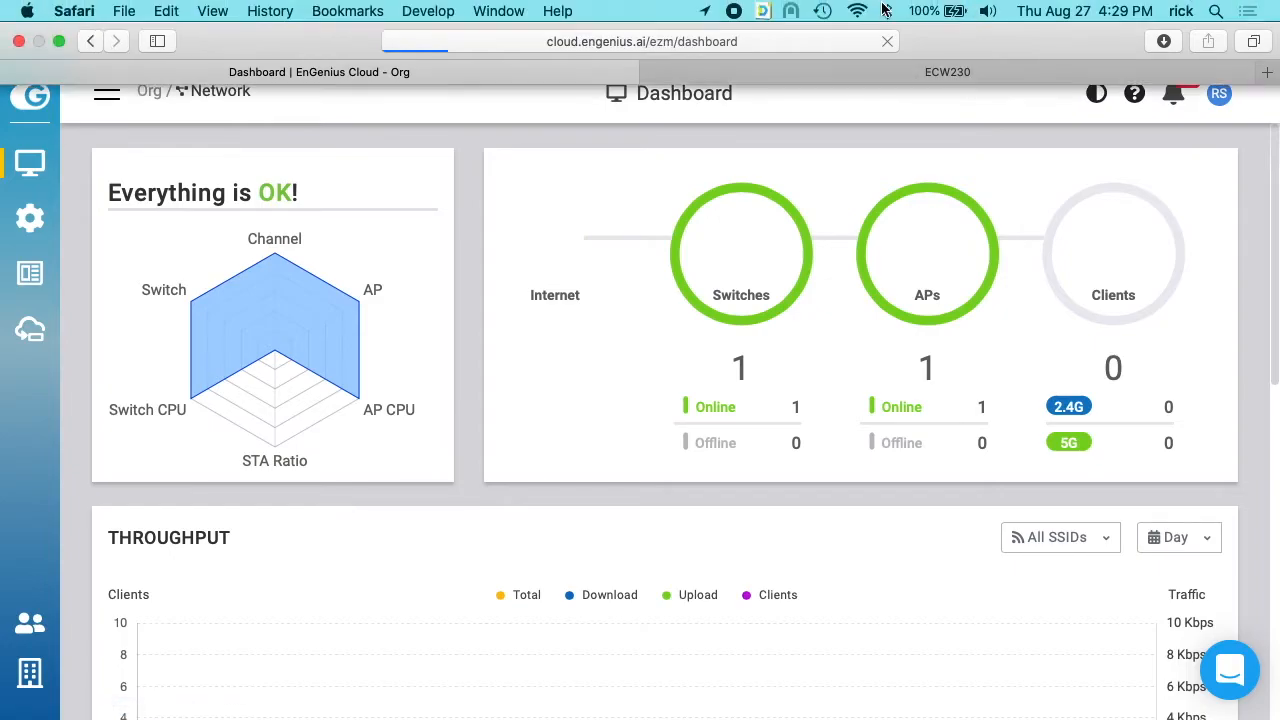
{"action": "left_click", "coordinate": [856, 11]}
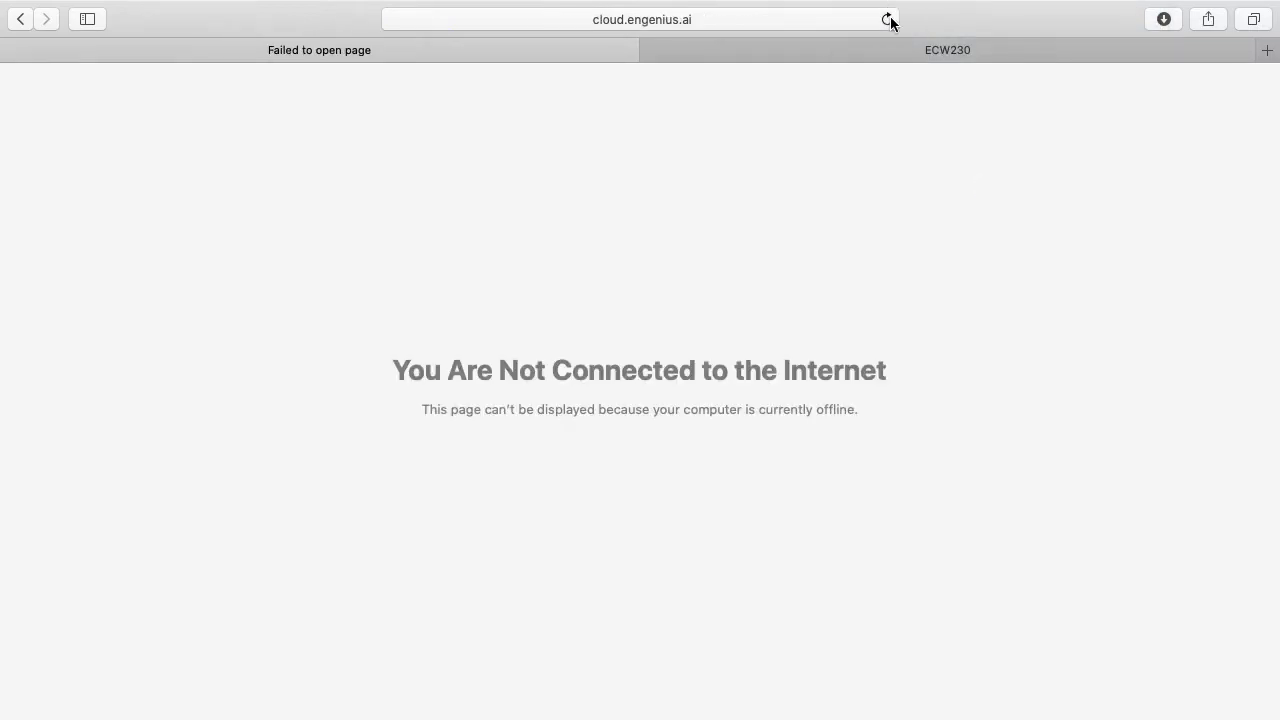
{"action": "left_click", "coordinate": [886, 19]}
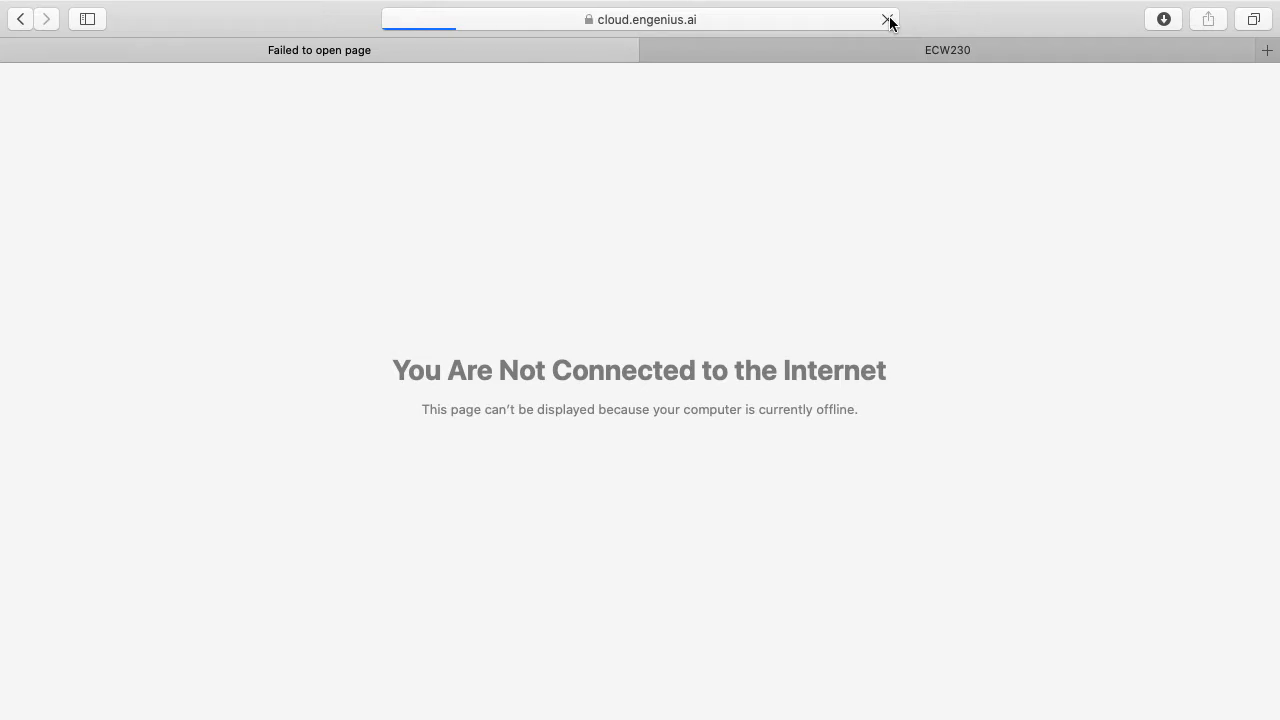
{"action": "left_click", "coordinate": [885, 19]}
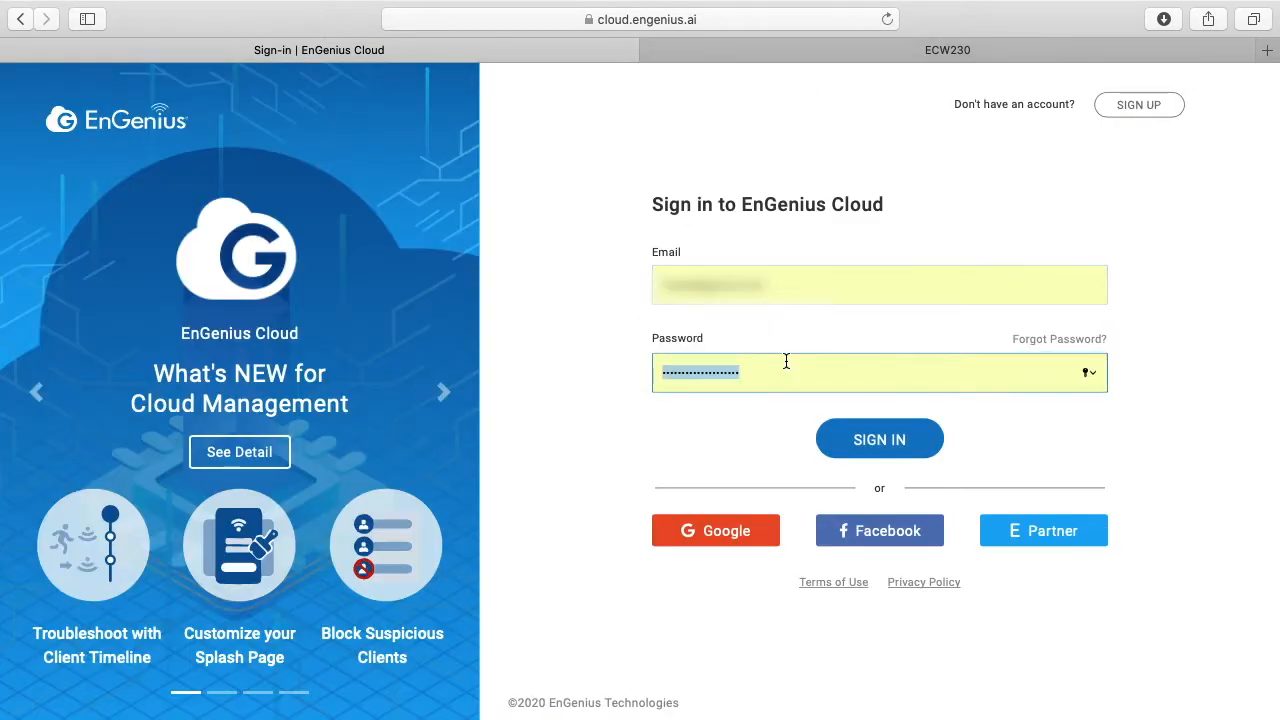
Sign into the cloud account and go to the organization's Inventory page
{"action": "left_click", "coordinate": [879, 438]}
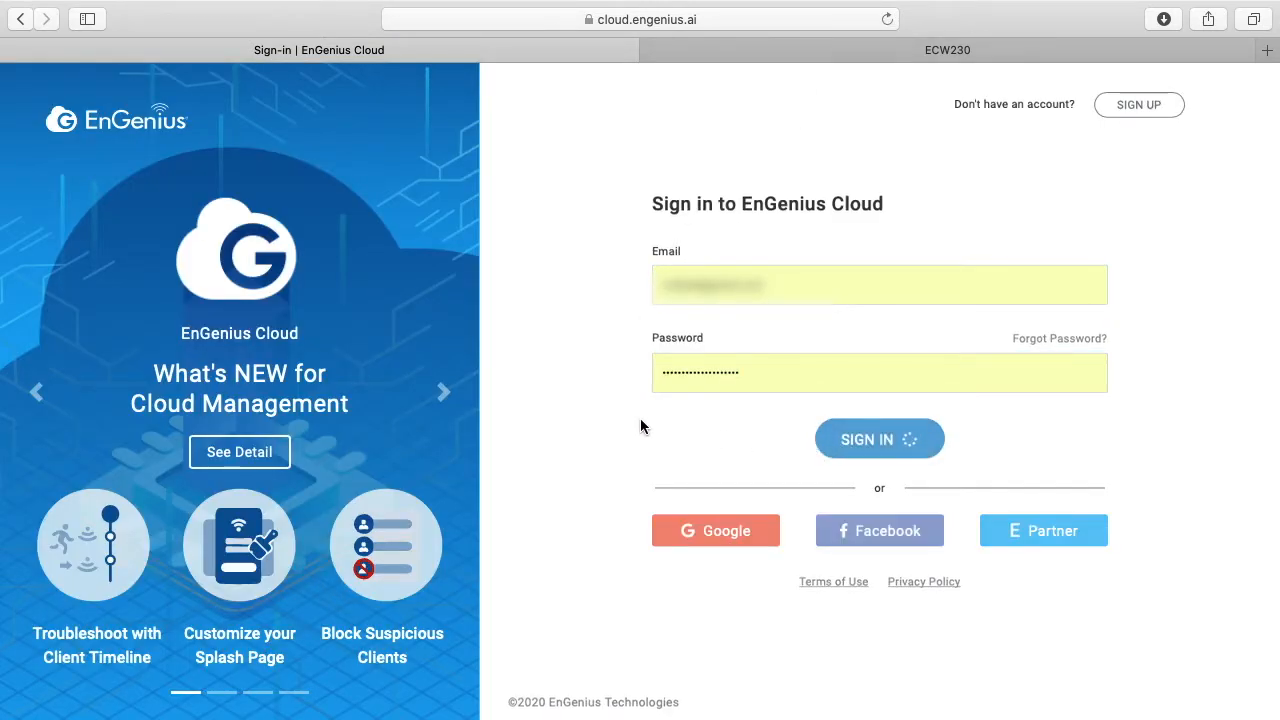
{"action": "left_click", "coordinate": [879, 439]}
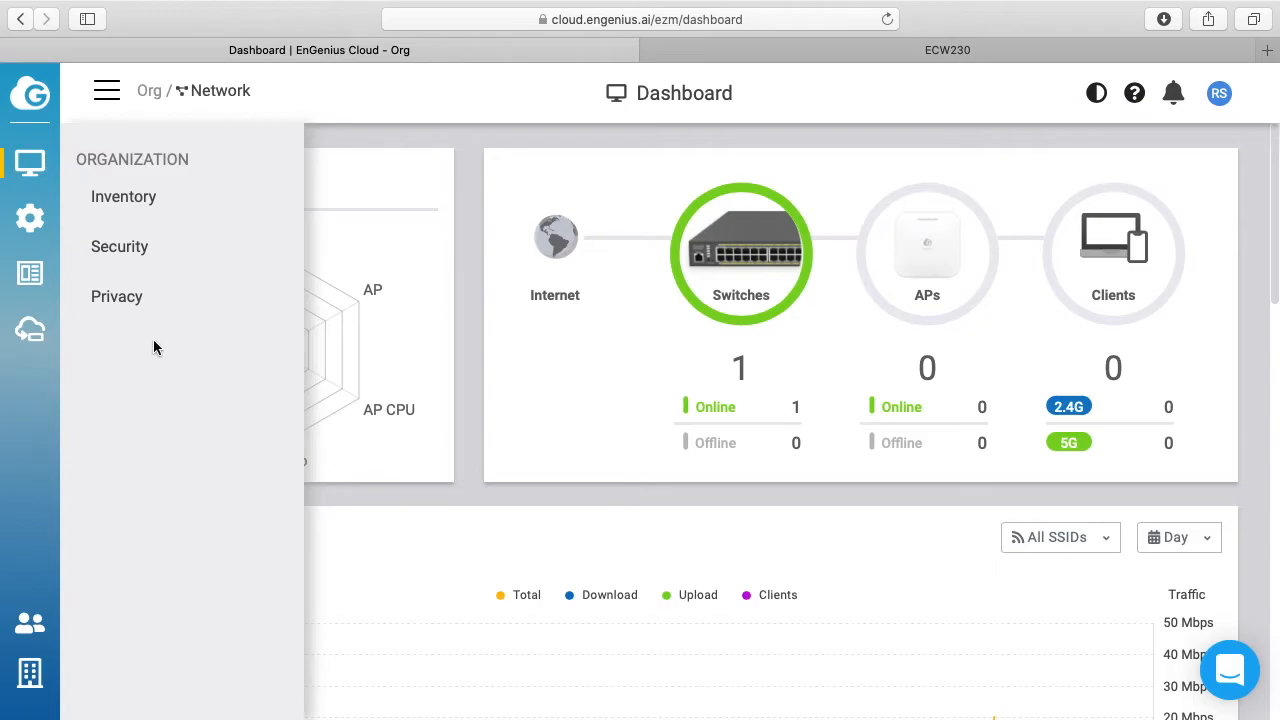
{"action": "left_click", "coordinate": [123, 196]}
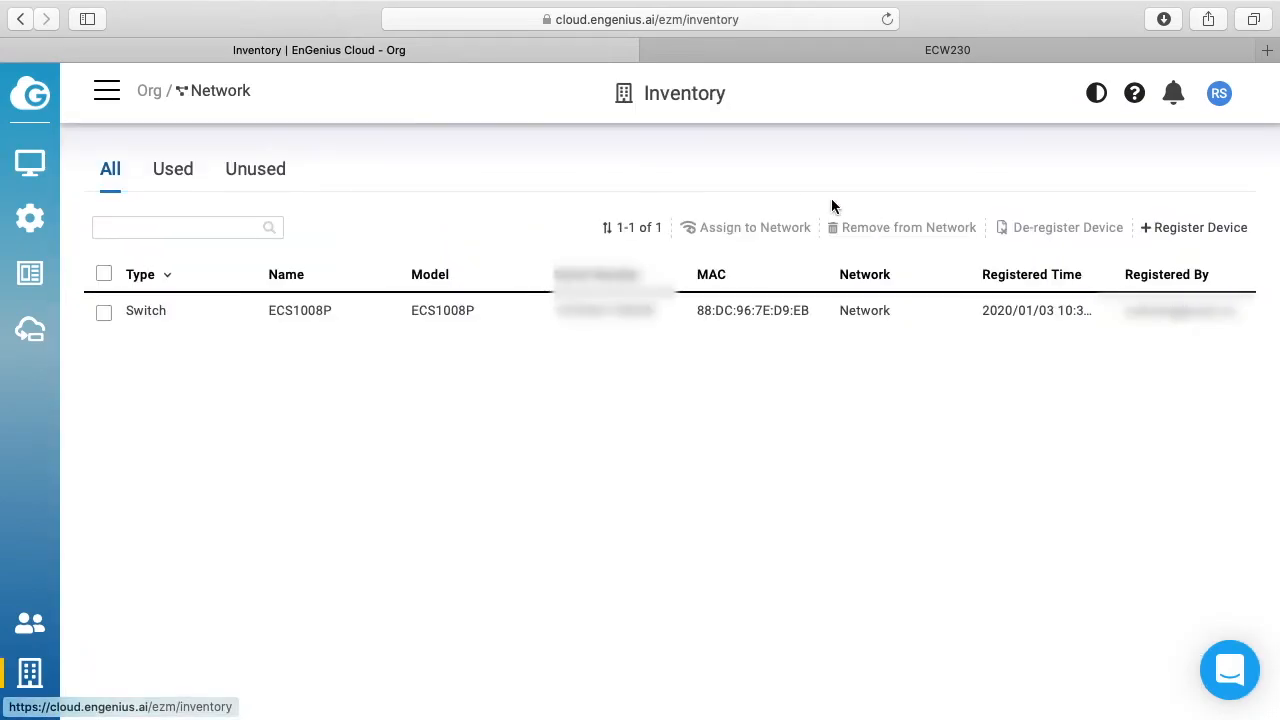
Register the ECW230 by its copied serial number and dismiss the success message
{"action": "left_click", "coordinate": [1193, 227]}
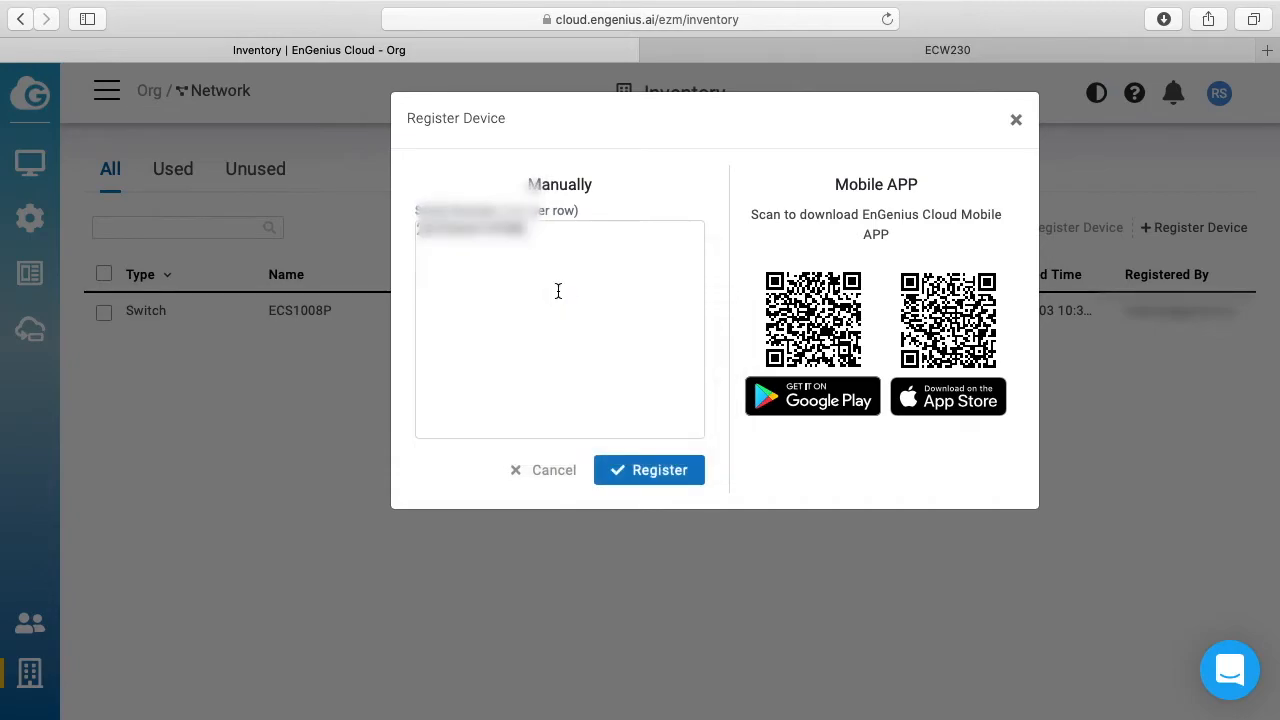
{"action": "left_click", "coordinate": [649, 470]}
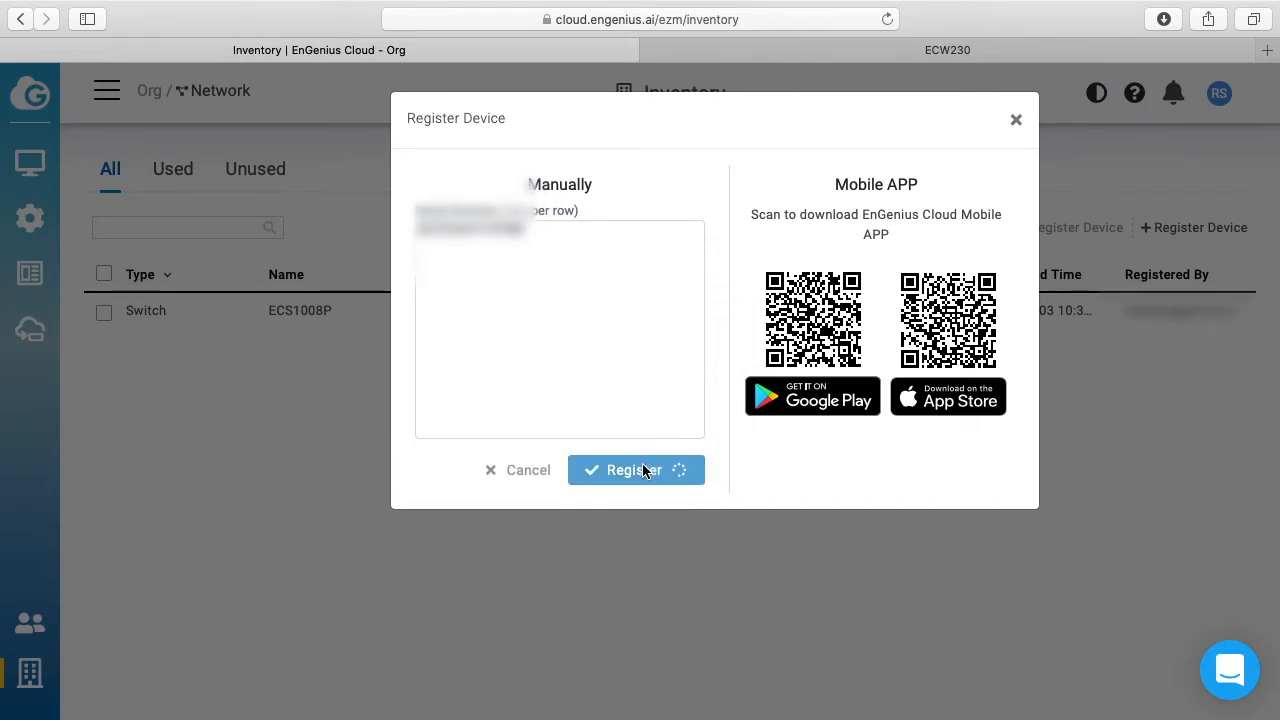
{"action": "left_click", "coordinate": [636, 470]}
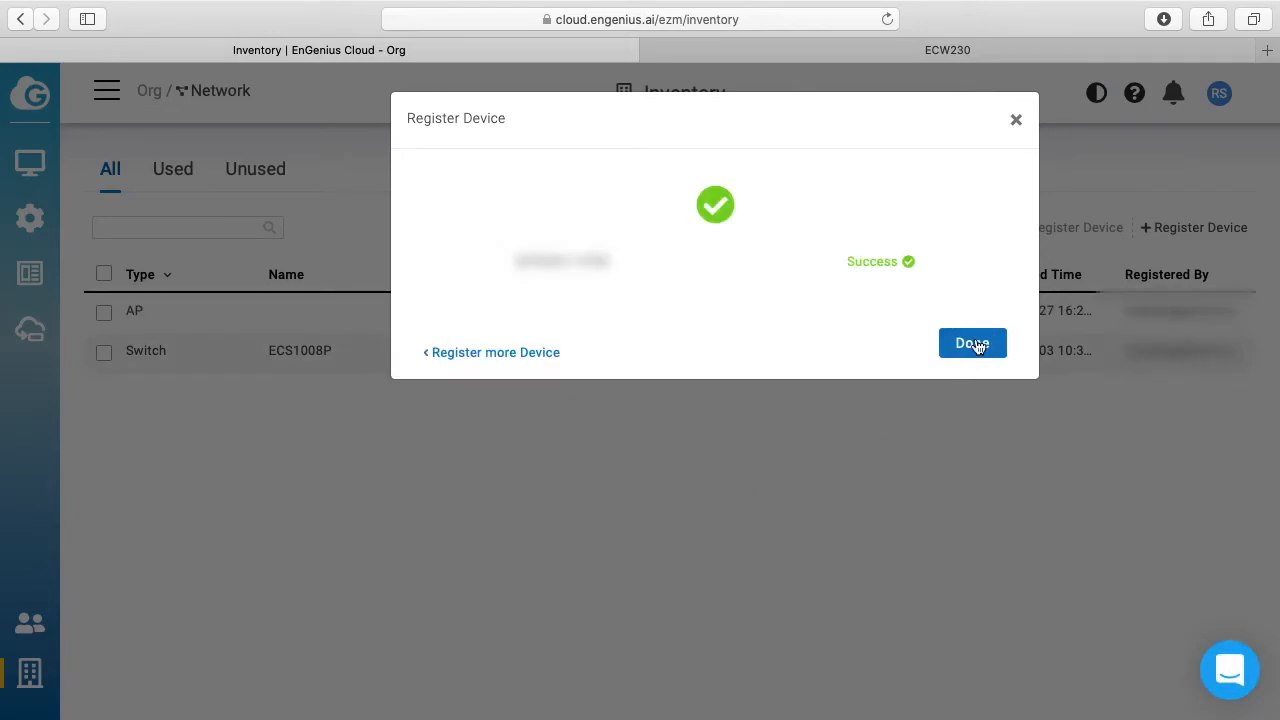
{"action": "left_click", "coordinate": [972, 343]}
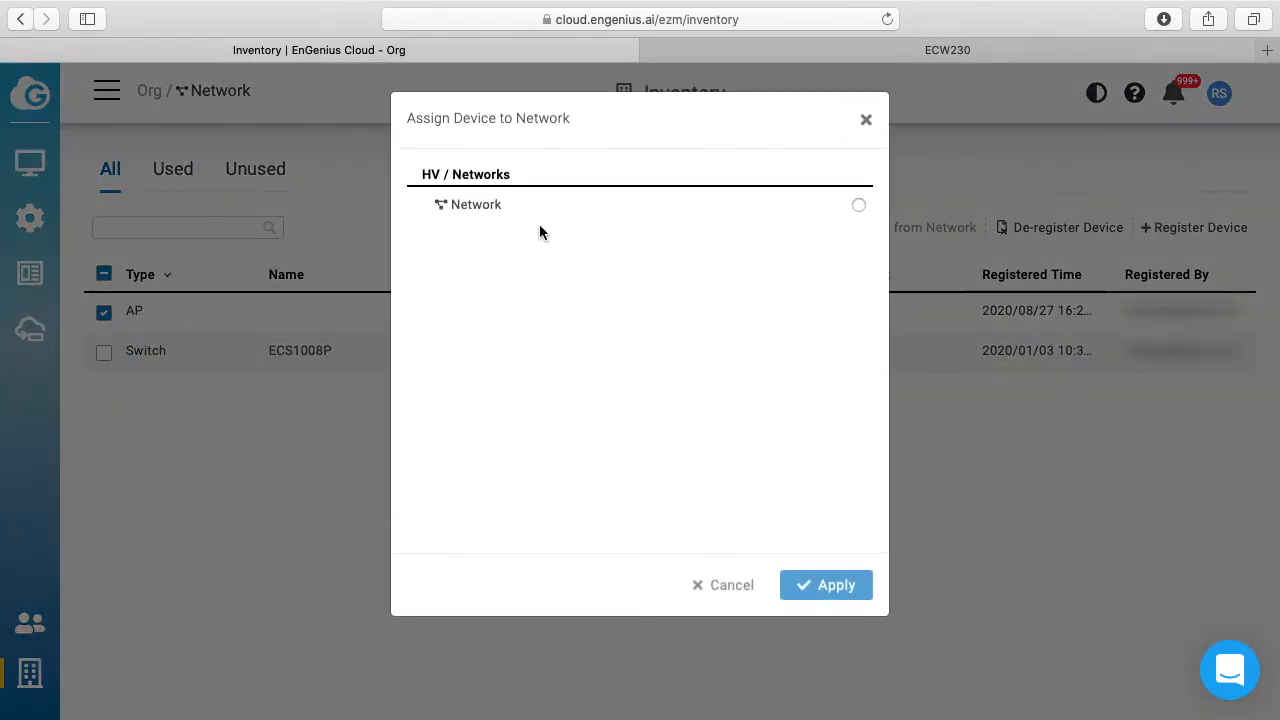
Assign the newly registered AP to Network and apply
{"action": "left_click", "coordinate": [858, 205]}
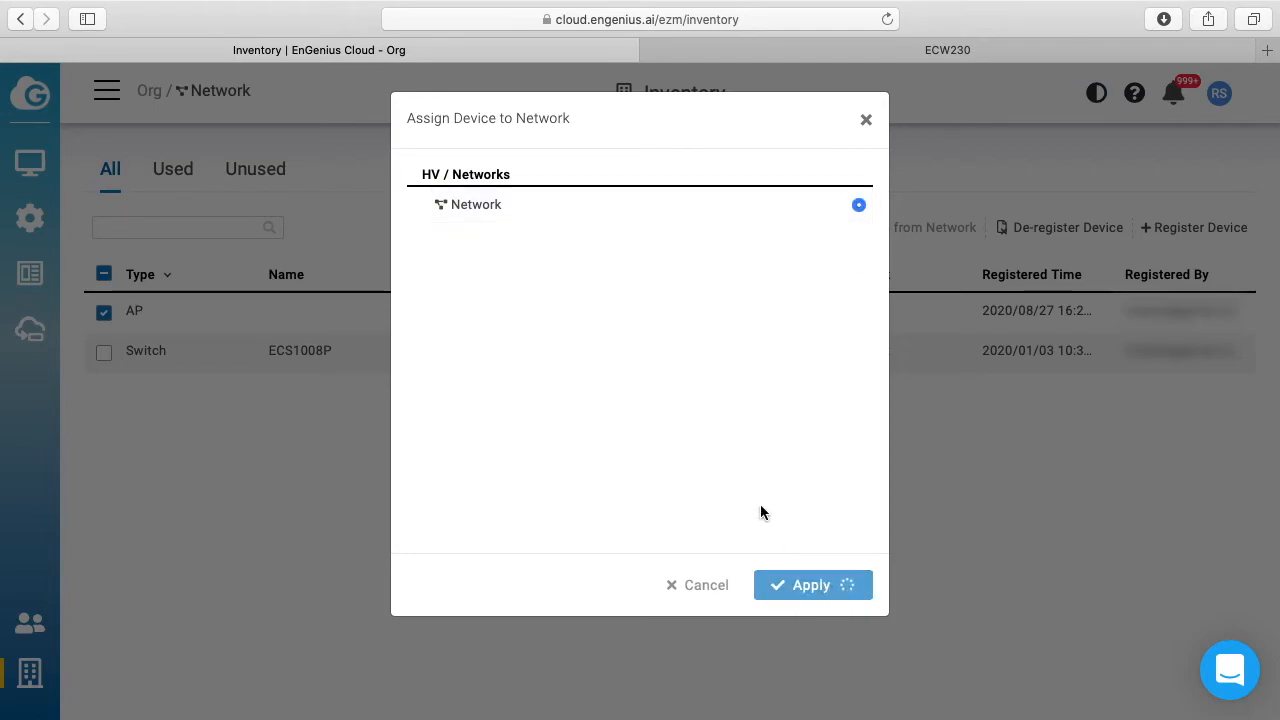
{"action": "left_click", "coordinate": [812, 585]}
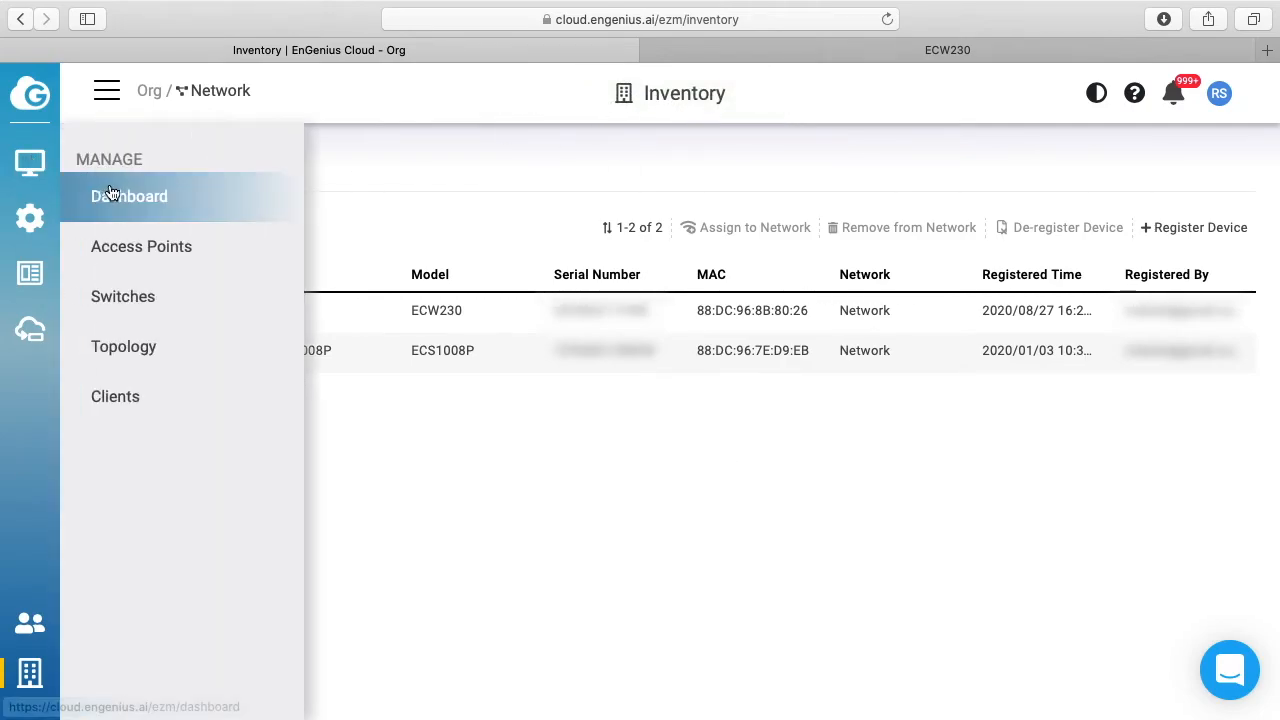
Load the Network dashboard, reloading past the error until it shows everything OK
{"action": "left_click", "coordinate": [129, 196]}
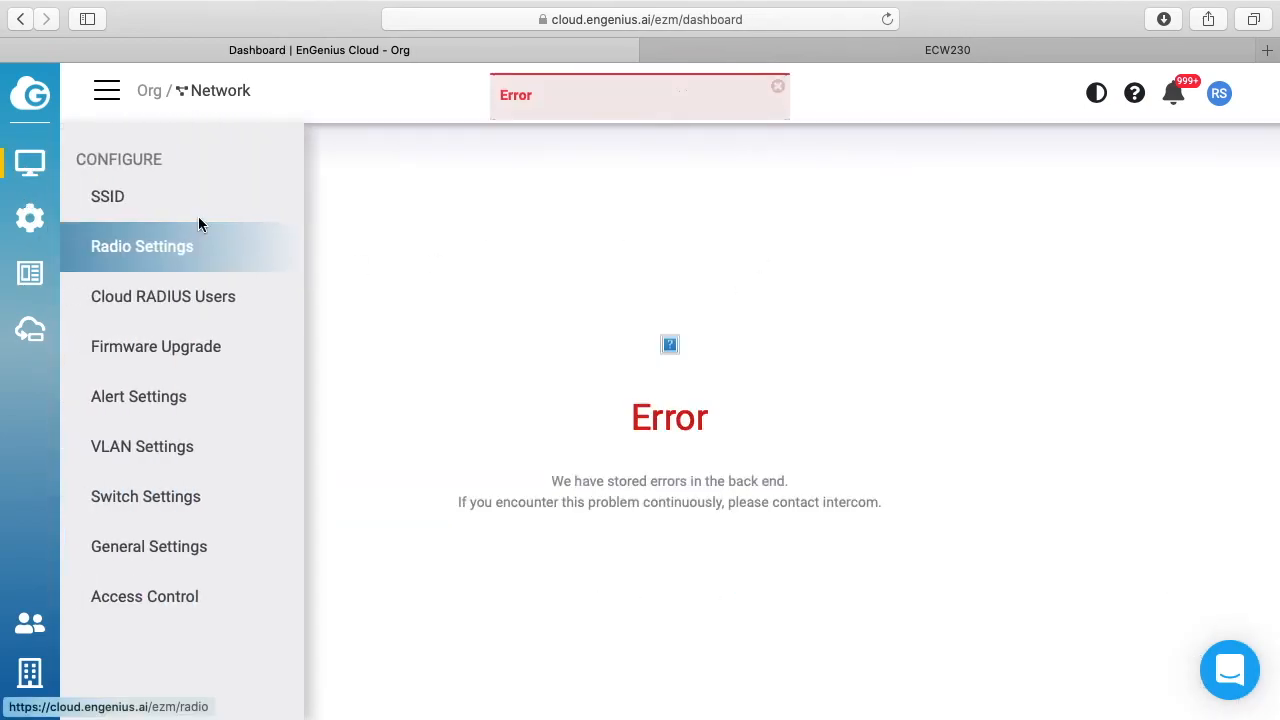
{"action": "left_click", "coordinate": [107, 91]}
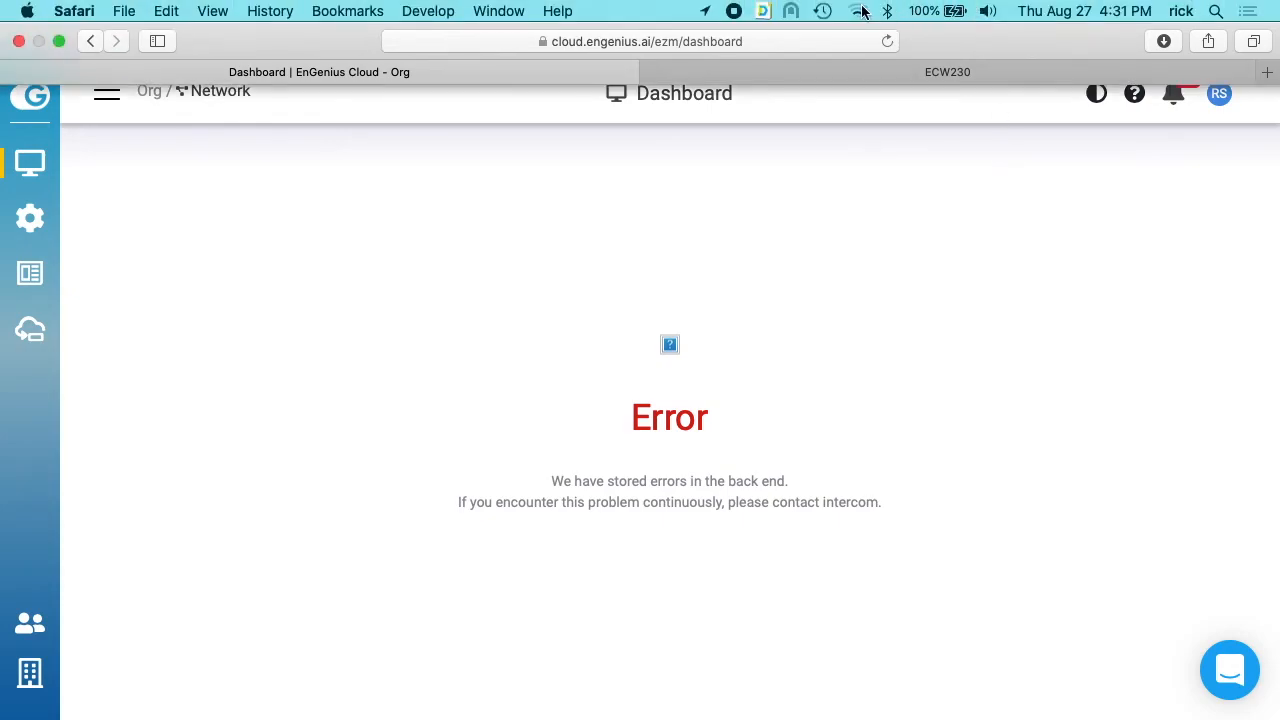
{"action": "left_click", "coordinate": [857, 11]}
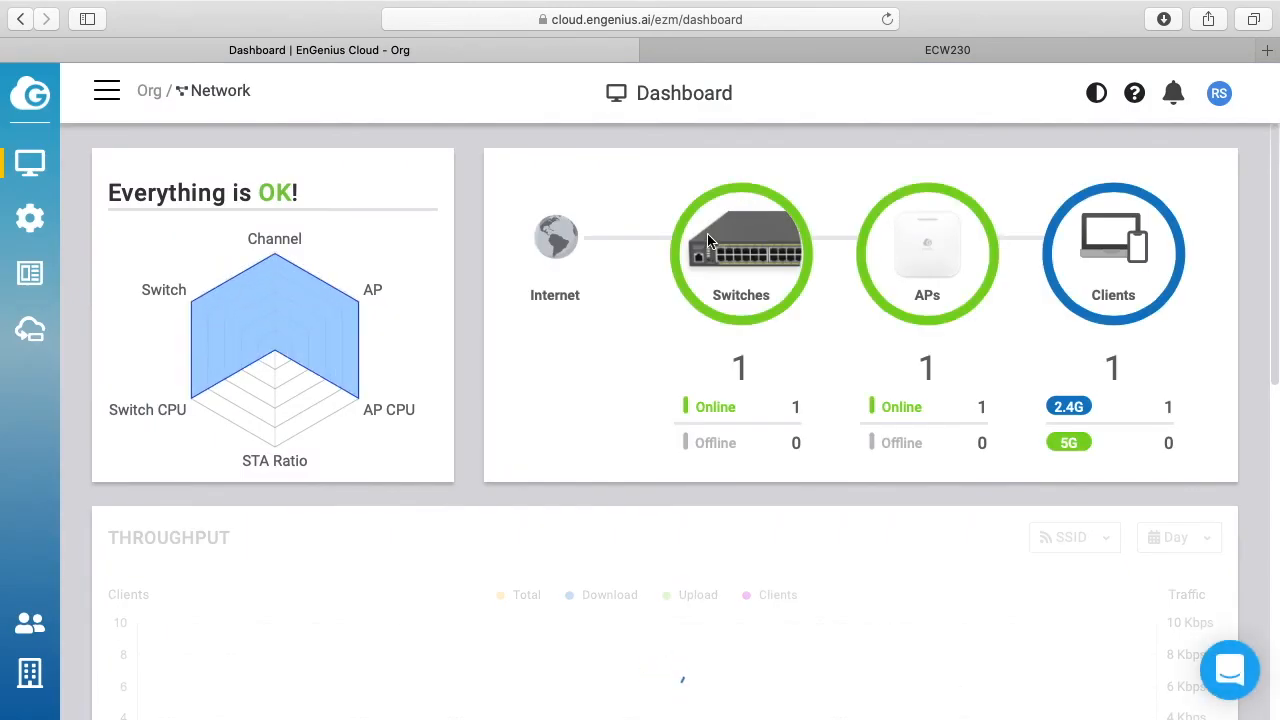
Go to Configure > SSID to list the RickMakes wireless networks
{"action": "left_click", "coordinate": [30, 218]}
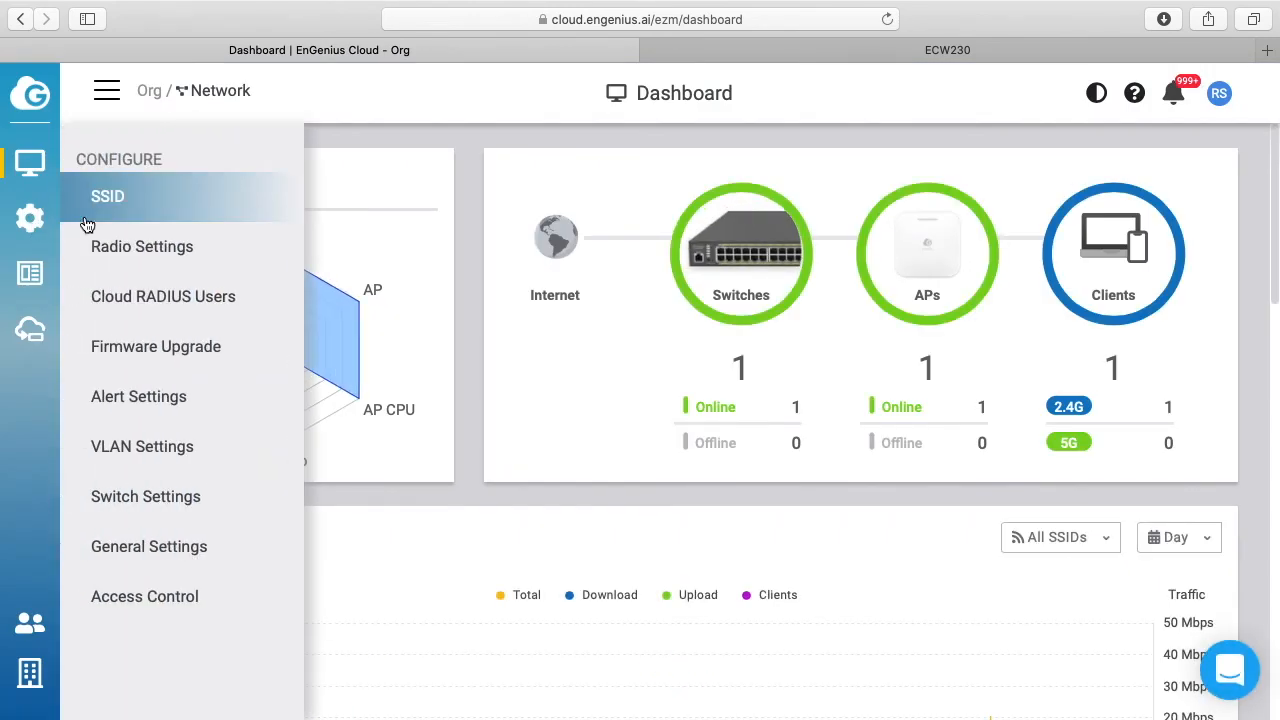
{"action": "left_click", "coordinate": [107, 196]}
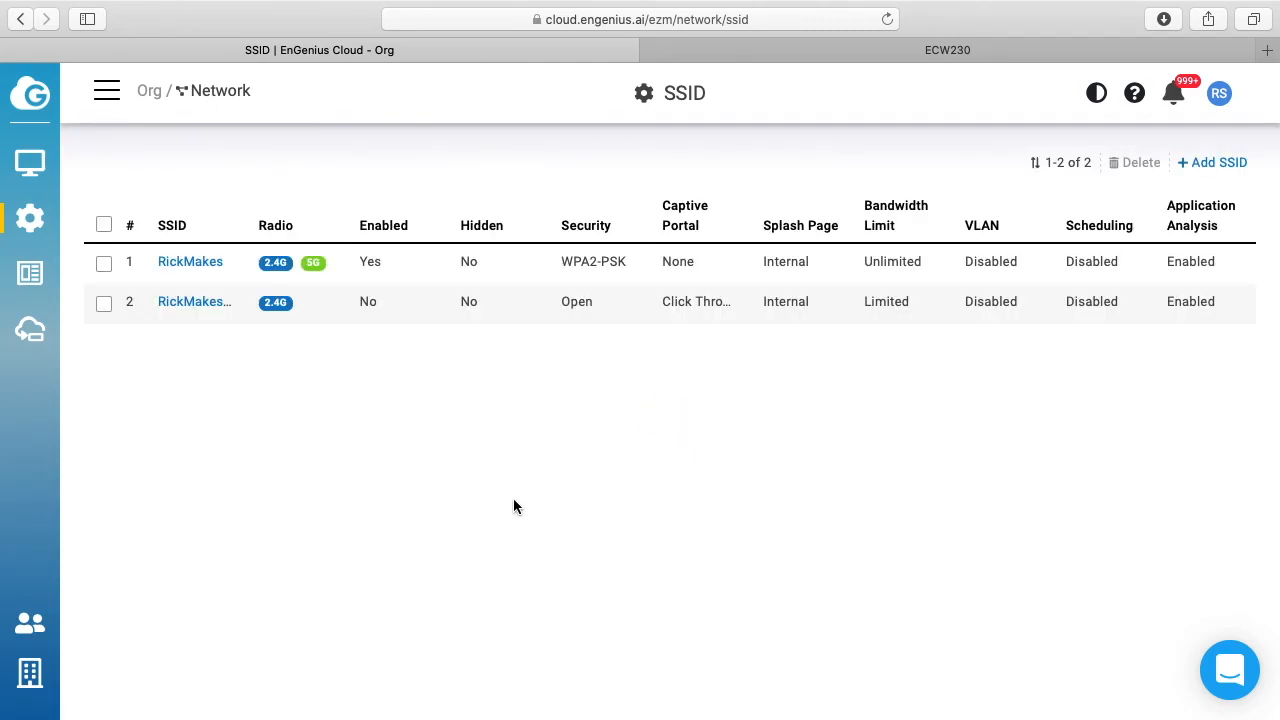
{"action": "mouse_move", "coordinate": [190, 261]}
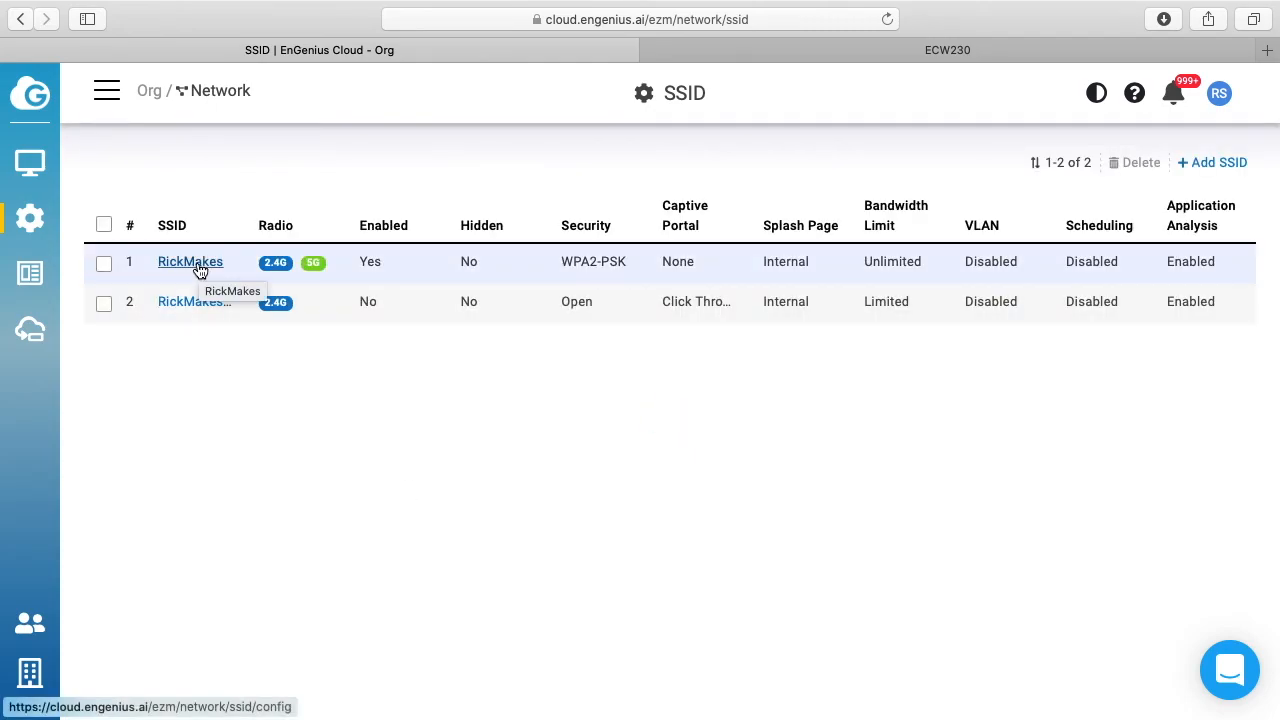